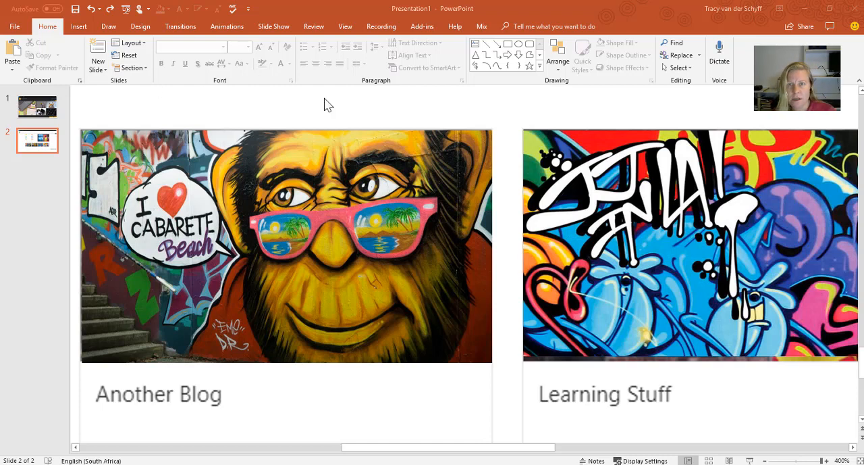
{"action": "mouse_move", "coordinate": [336, 139]}
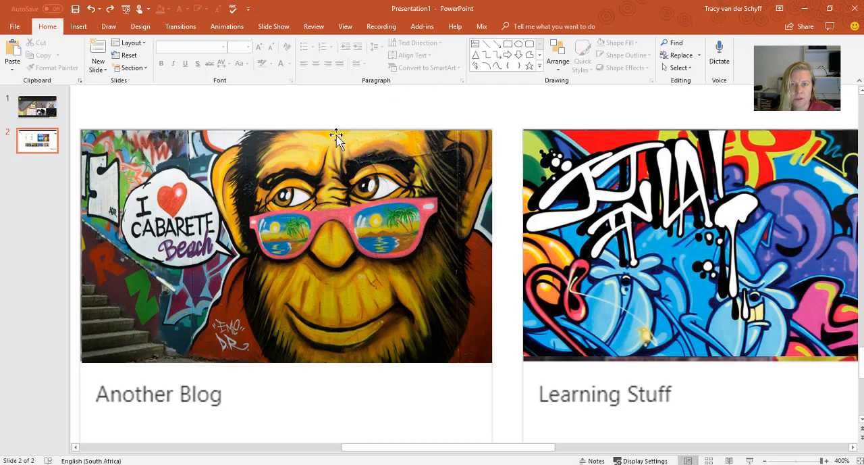
- Select a graffiti tile picture and scroll through its picture format options
{"action": "left_click", "coordinate": [286, 245]}
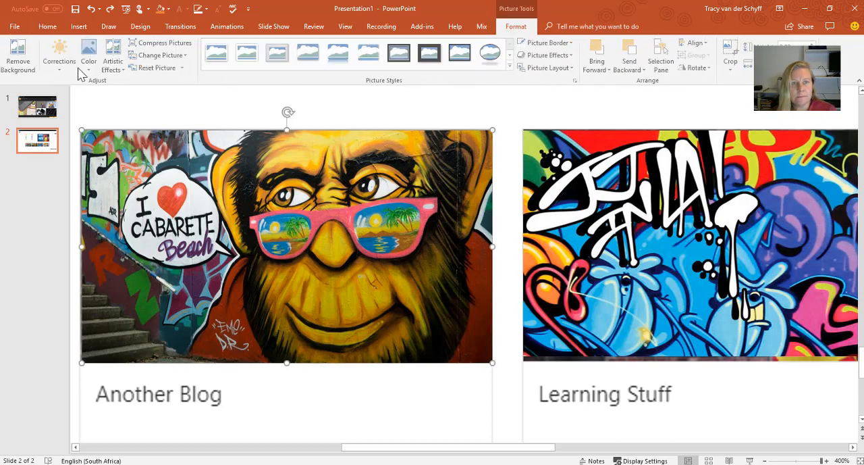
{"action": "left_click", "coordinate": [113, 58]}
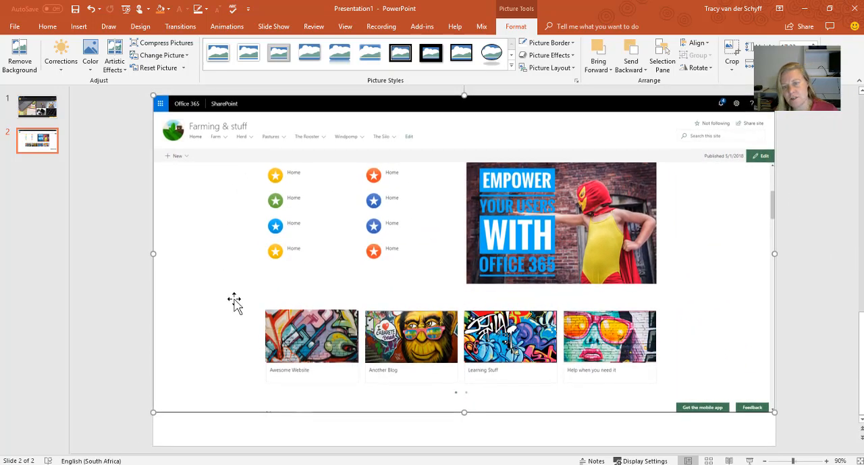
{"action": "mouse_move", "coordinate": [601, 368]}
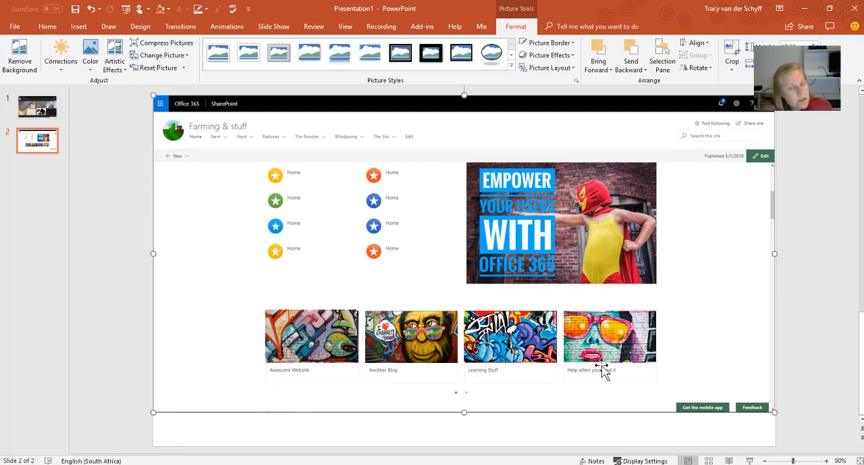
{"action": "mouse_move", "coordinate": [262, 323]}
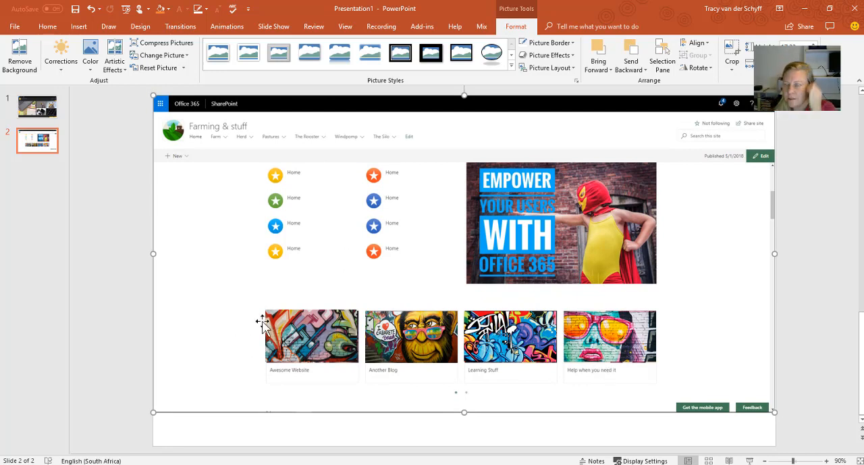
{"action": "mouse_move", "coordinate": [208, 282]}
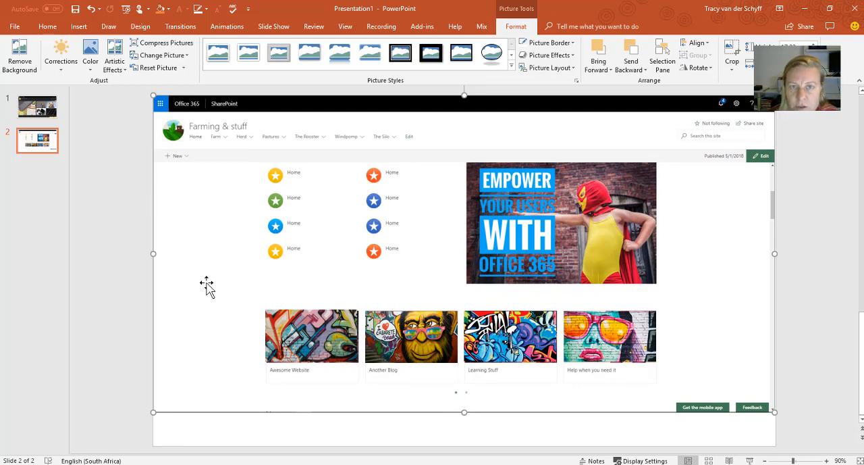
{"action": "mouse_move", "coordinate": [292, 171]}
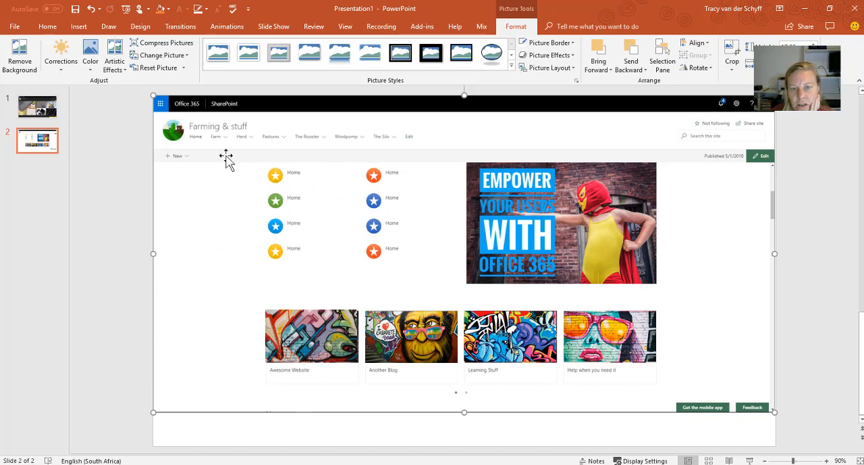
{"action": "mouse_move", "coordinate": [588, 337]}
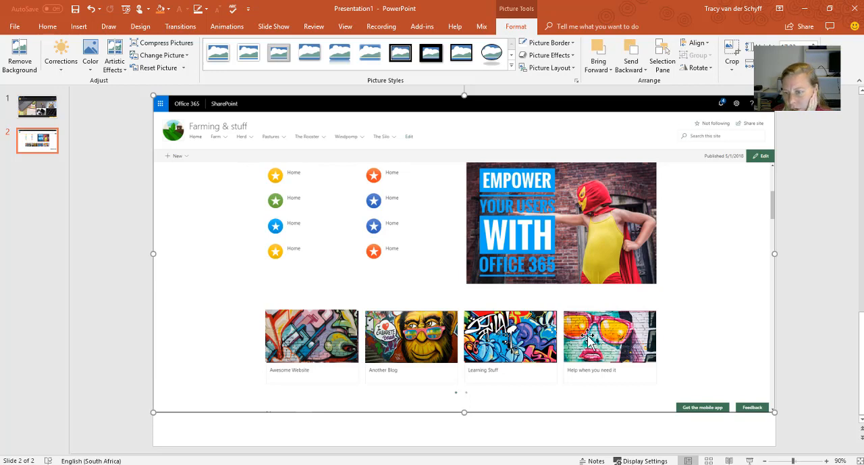
{"action": "mouse_move", "coordinate": [611, 347]}
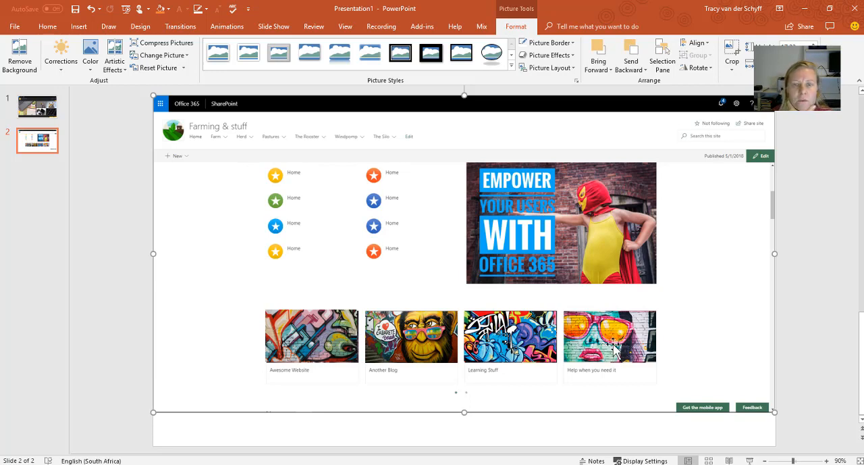
{"action": "mouse_move", "coordinate": [274, 240]}
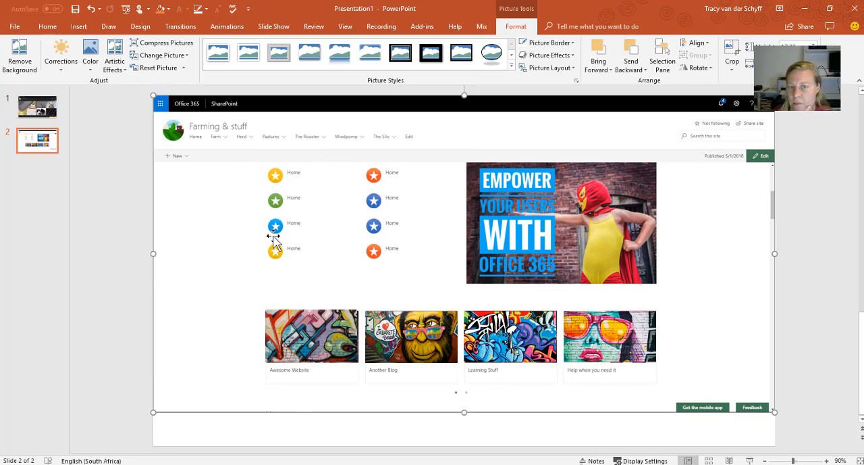
{"action": "mouse_move", "coordinate": [338, 257]}
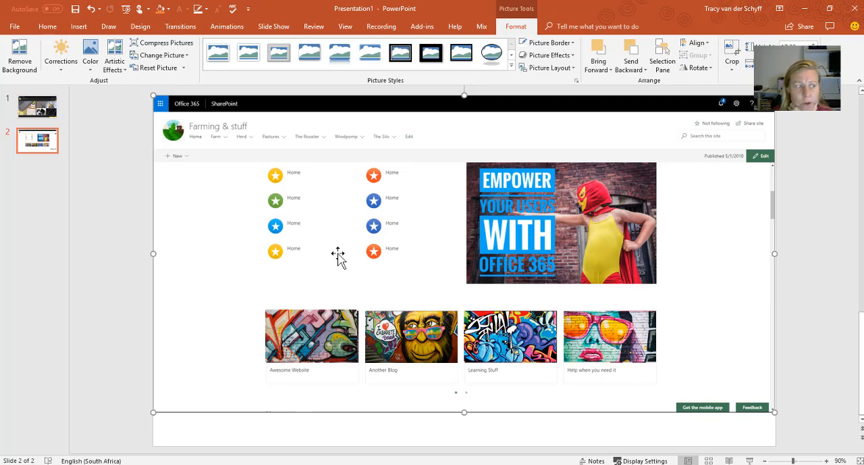
{"action": "mouse_move", "coordinate": [291, 337]}
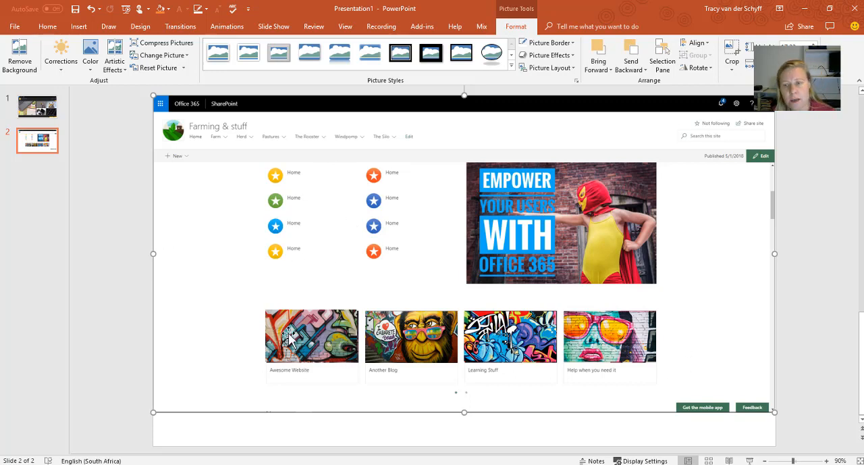
{"action": "mouse_move", "coordinate": [515, 344]}
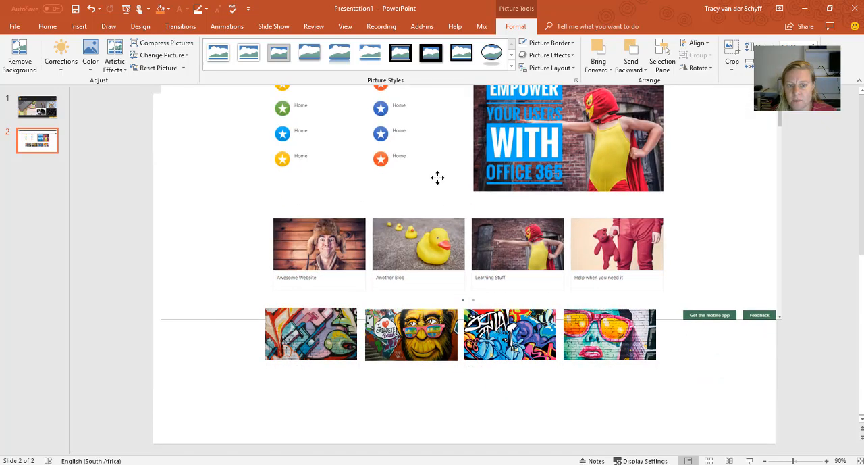
{"action": "scroll", "scroll_direction": "up", "scroll_amount": 3}
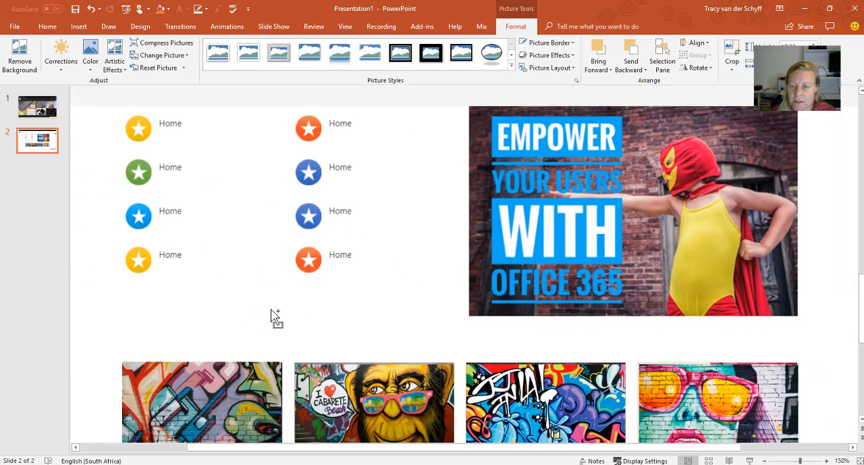
{"action": "scroll", "scroll_direction": "down", "scroll_amount": 3}
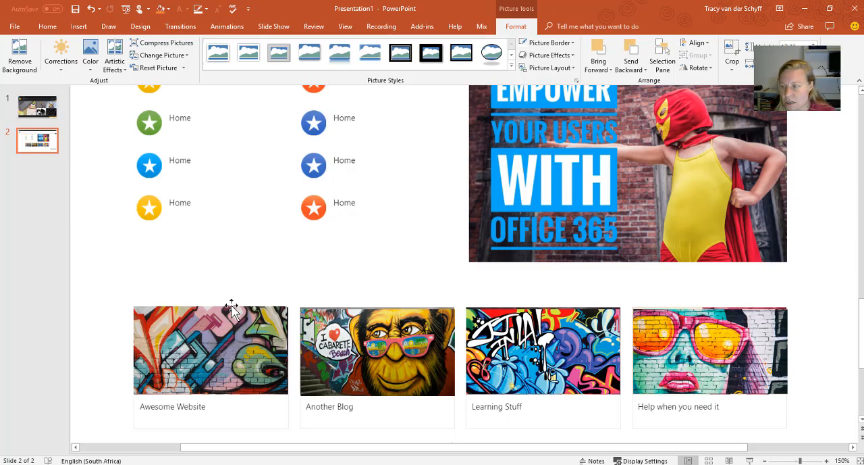
{"action": "mouse_move", "coordinate": [257, 356]}
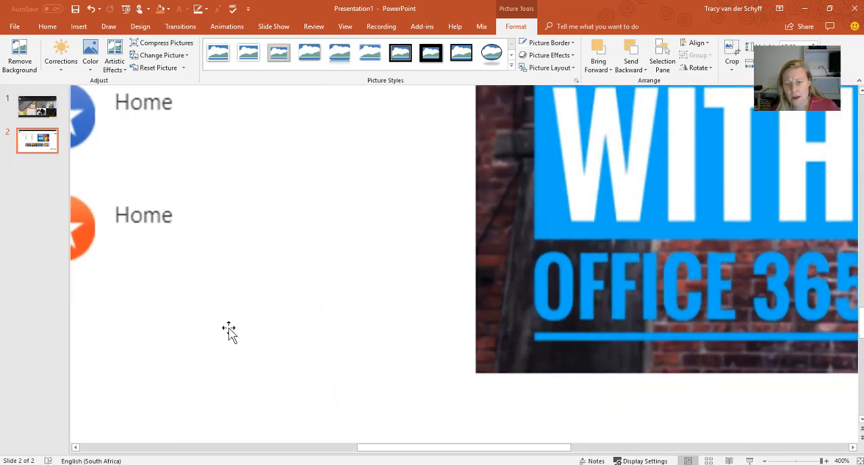
{"action": "scroll", "scroll_direction": "down", "scroll_amount": 3}
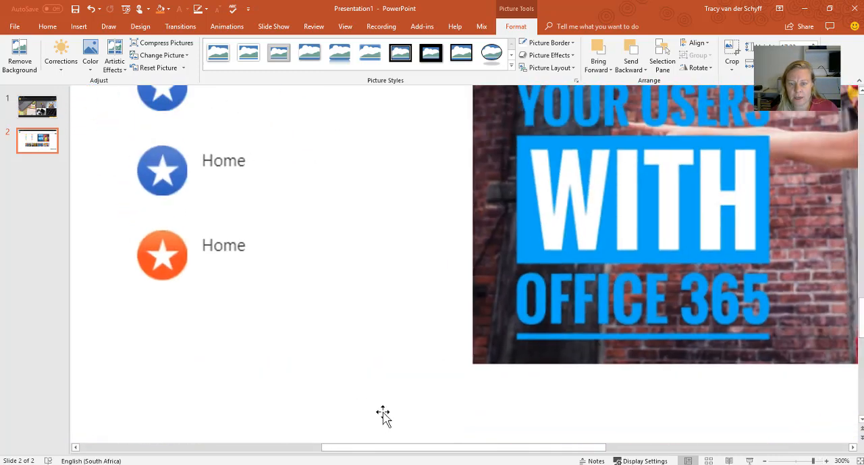
{"action": "scroll", "scroll_direction": "down", "scroll_amount": 3}
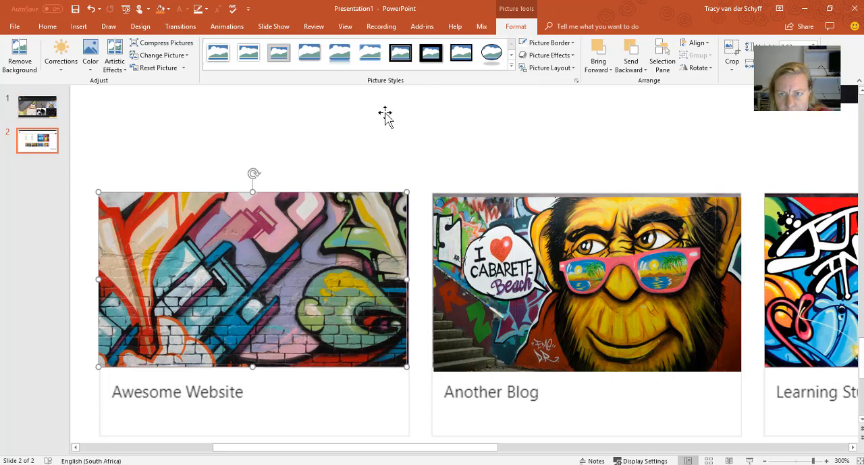
{"action": "mouse_move", "coordinate": [121, 77]}
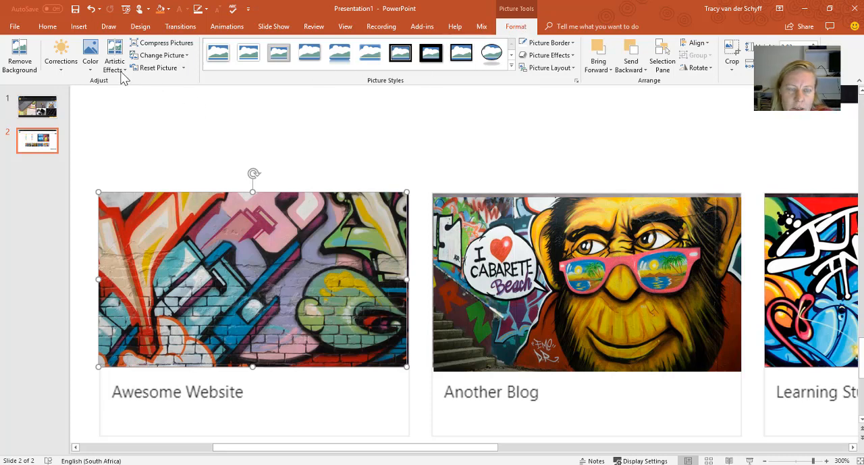
- Show the Artistic Effects gallery for the Awesome Website picture in Format Picture
{"action": "left_click", "coordinate": [114, 55]}
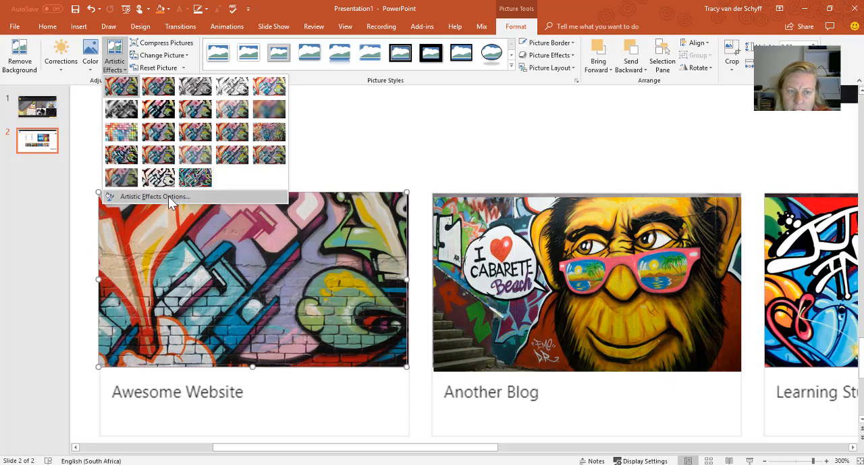
{"action": "left_click", "coordinate": [154, 195]}
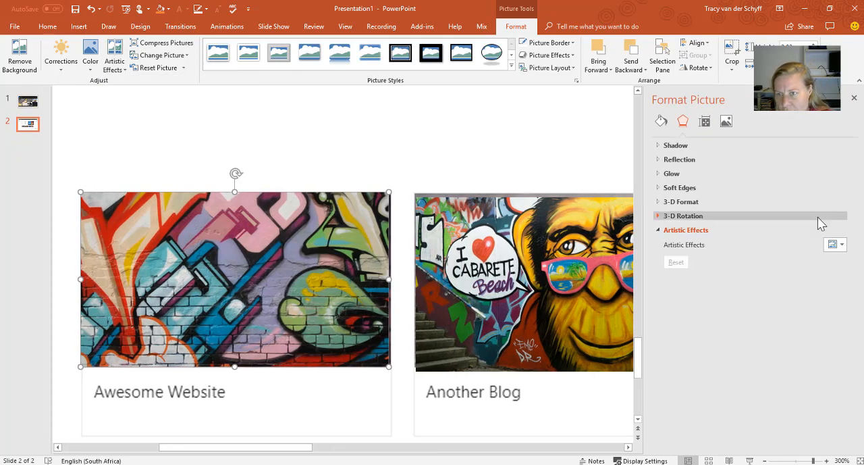
{"action": "mouse_move", "coordinate": [760, 277]}
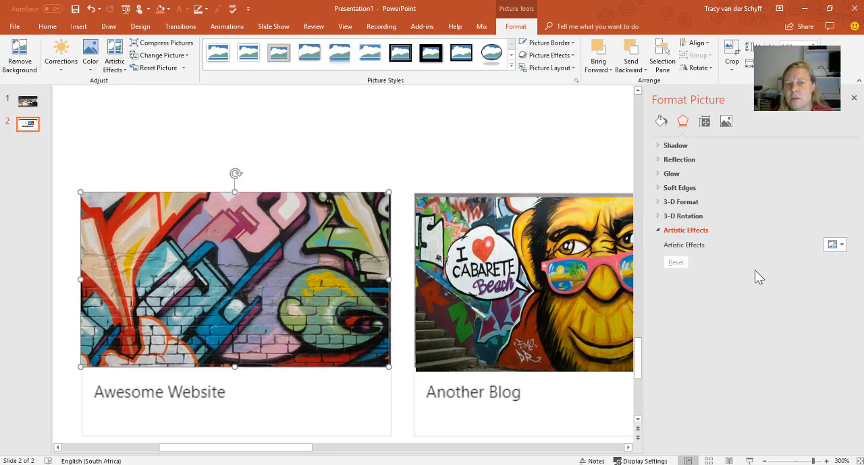
{"action": "mouse_move", "coordinate": [684, 230]}
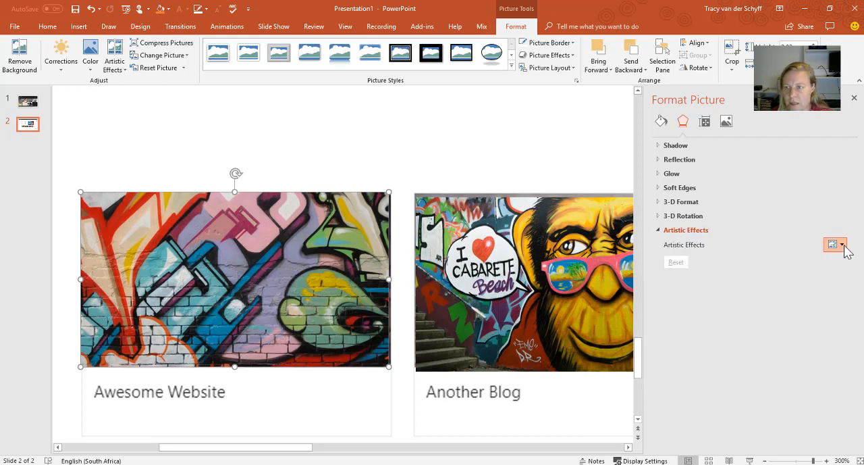
{"action": "left_click", "coordinate": [834, 245]}
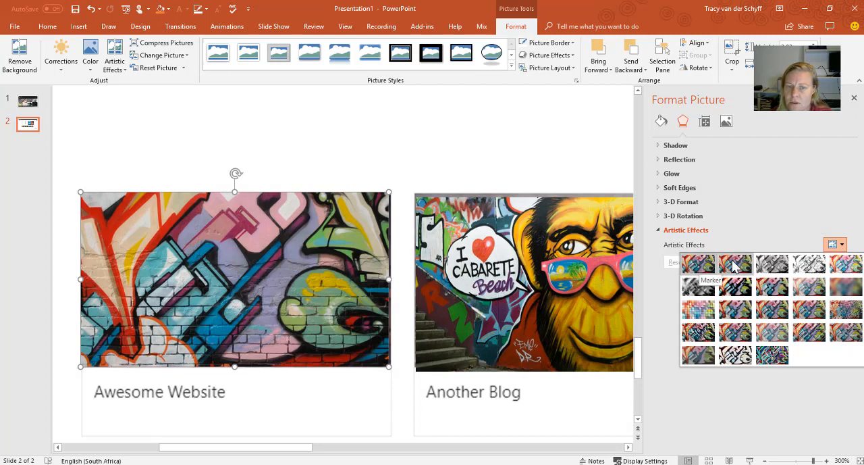
{"action": "mouse_move", "coordinate": [772, 264]}
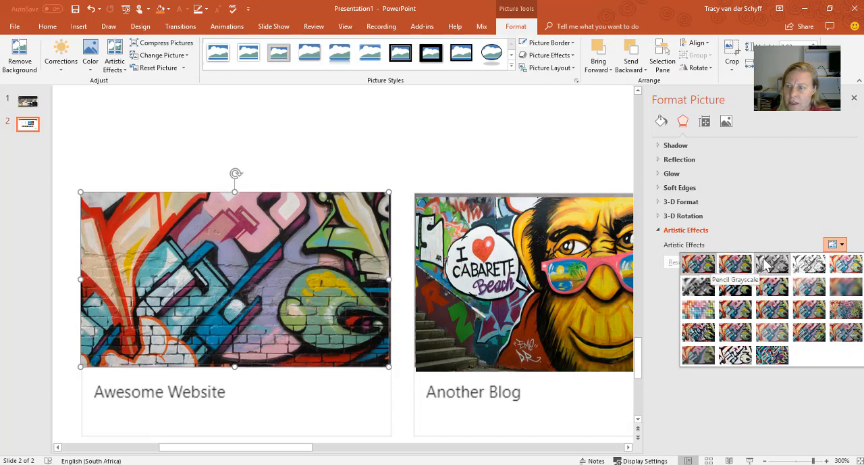
{"action": "mouse_move", "coordinate": [698, 286]}
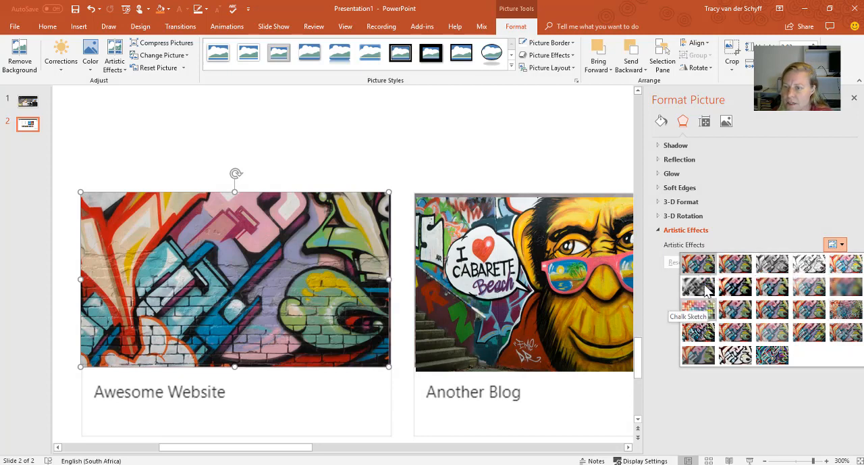
{"action": "mouse_move", "coordinate": [699, 331]}
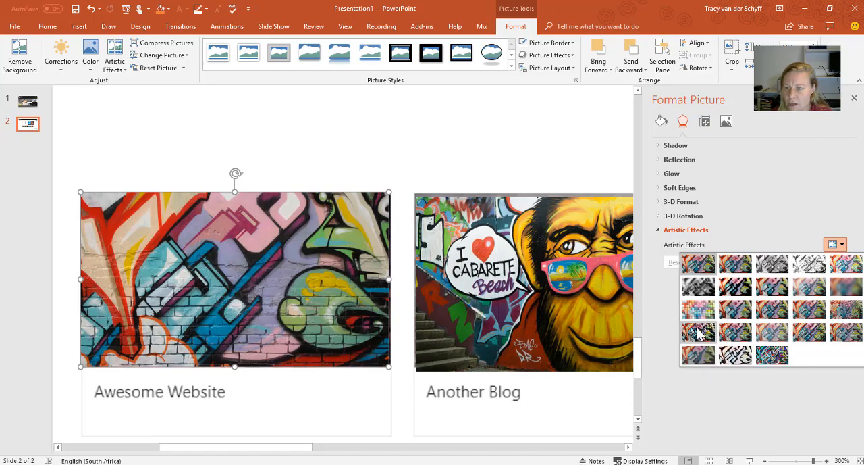
- Apply the Craquelure effect to the Awesome Website picture at 10% transparency
{"action": "left_click", "coordinate": [699, 331]}
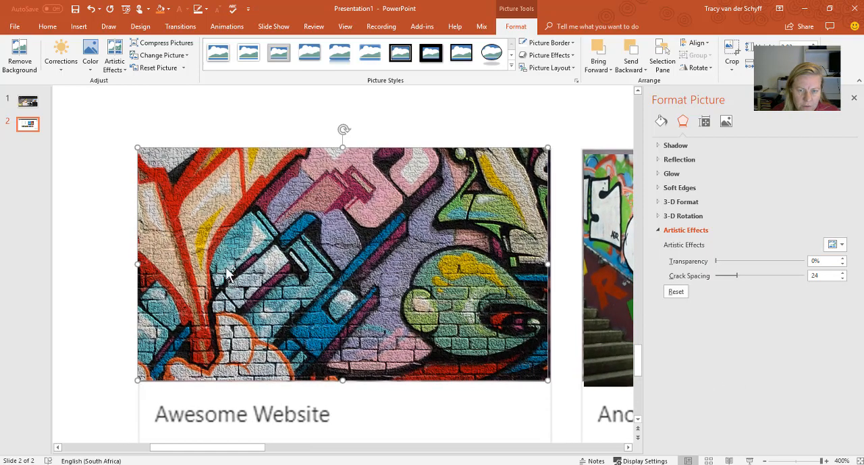
{"action": "mouse_move", "coordinate": [364, 230]}
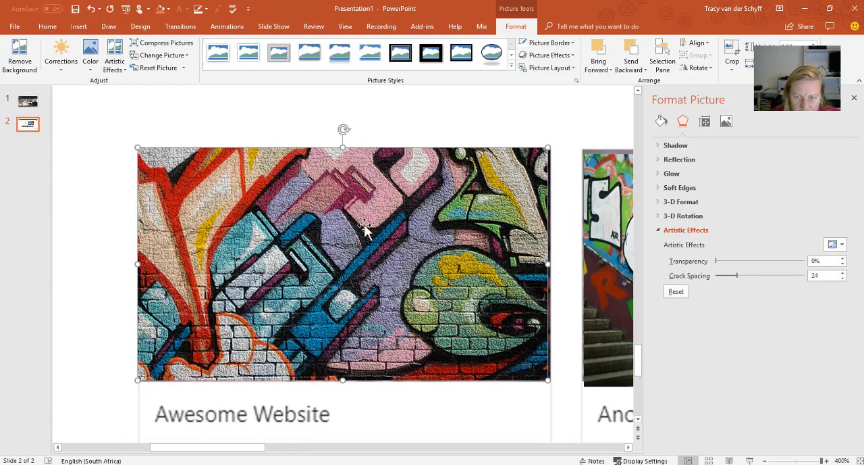
{"action": "mouse_move", "coordinate": [662, 270]}
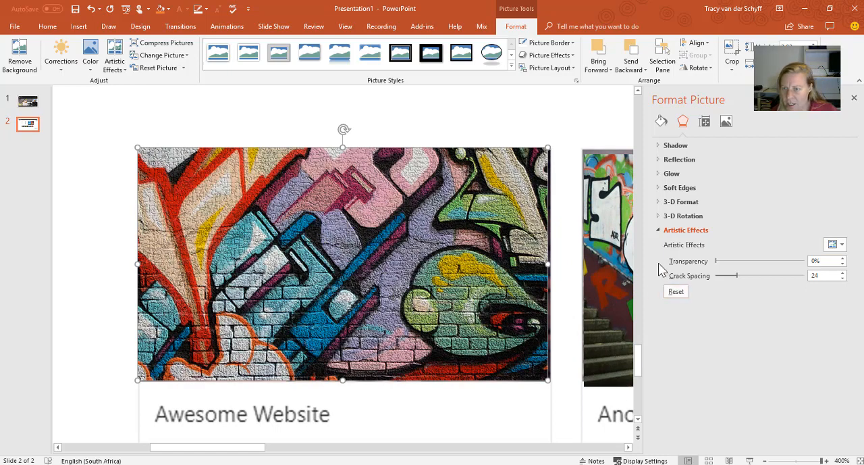
{"action": "left_click", "coordinate": [835, 244]}
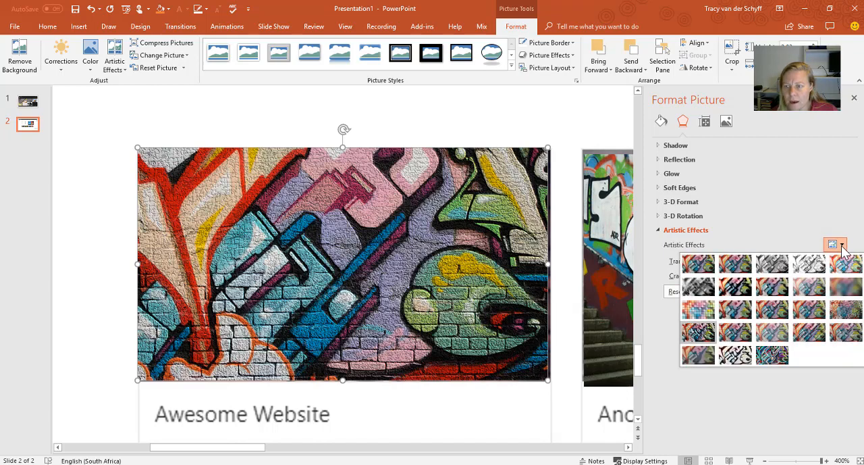
{"action": "mouse_move", "coordinate": [699, 332]}
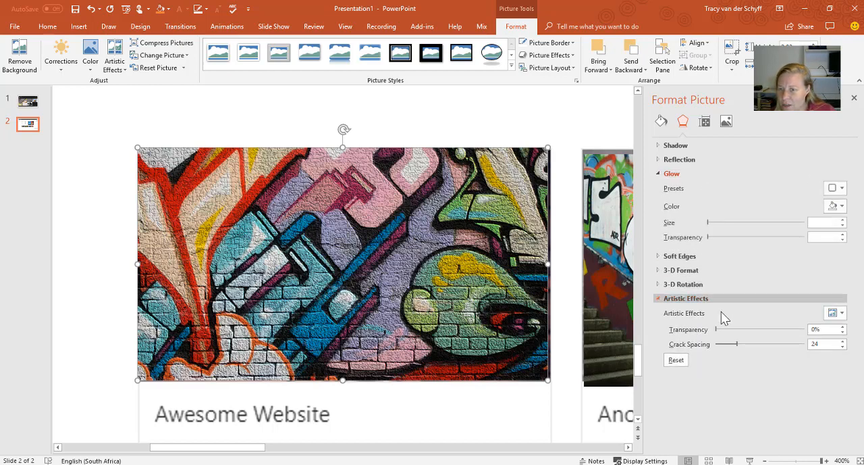
{"action": "left_click_drag", "start_coordinate": [708, 330], "coordinate": [757, 329]}
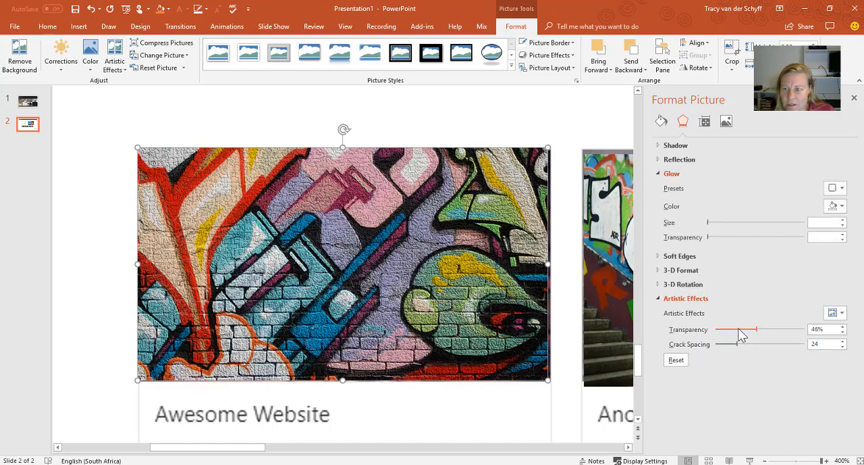
{"action": "left_click_drag", "start_coordinate": [741, 329], "coordinate": [785, 330]}
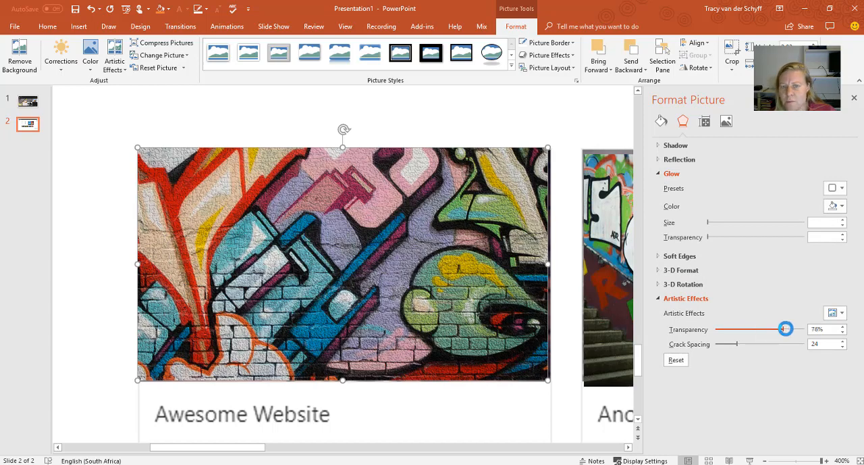
{"action": "left_click_drag", "start_coordinate": [786, 329], "coordinate": [789, 329]}
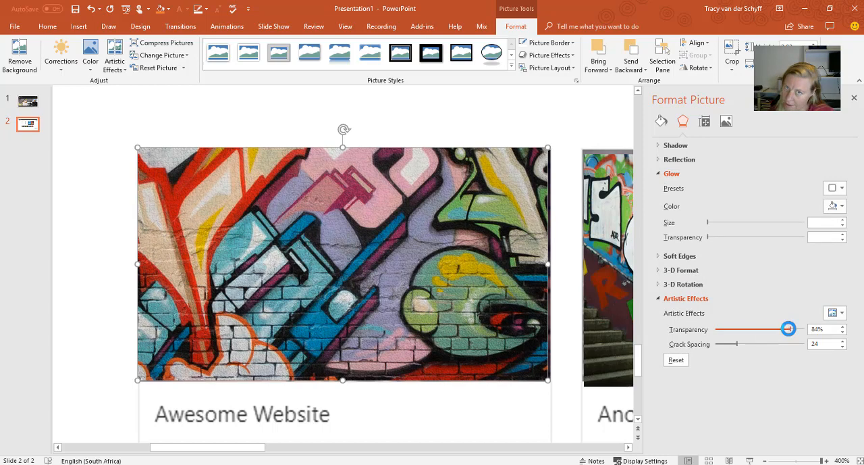
{"action": "left_click_drag", "start_coordinate": [789, 328], "coordinate": [749, 329]}
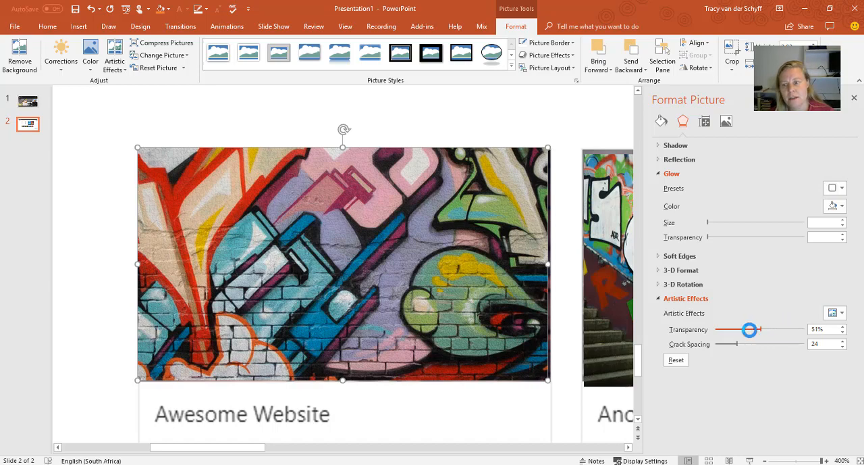
{"action": "left_click_drag", "start_coordinate": [749, 330], "coordinate": [724, 330]}
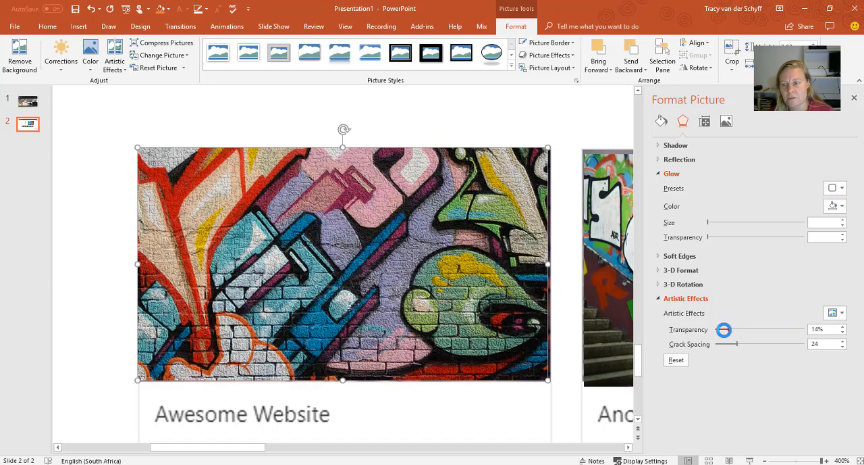
{"action": "left_click_drag", "start_coordinate": [724, 329], "coordinate": [728, 330]}
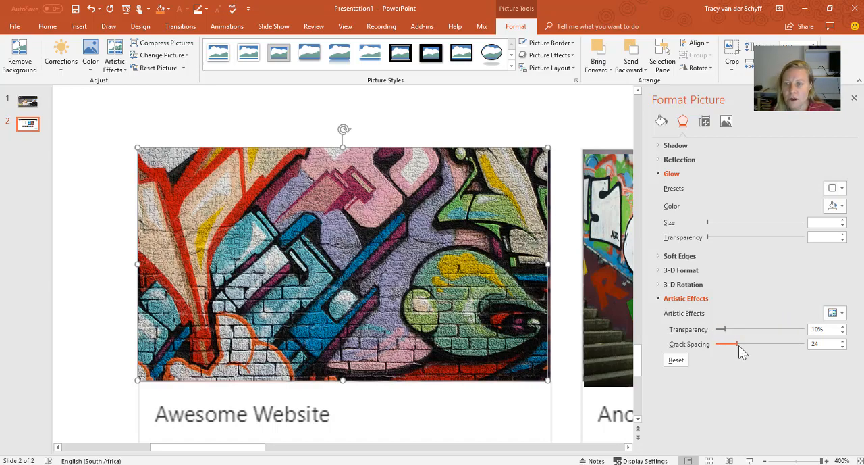
- Set the Craquelure effect's crack spacing to 41
{"action": "left_click_drag", "start_coordinate": [734, 343], "coordinate": [768, 343]}
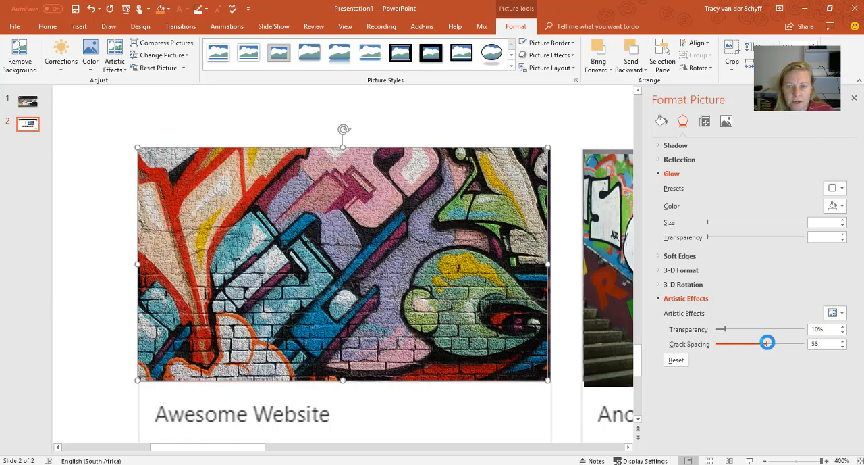
{"action": "left_click_drag", "start_coordinate": [767, 341], "coordinate": [782, 341]}
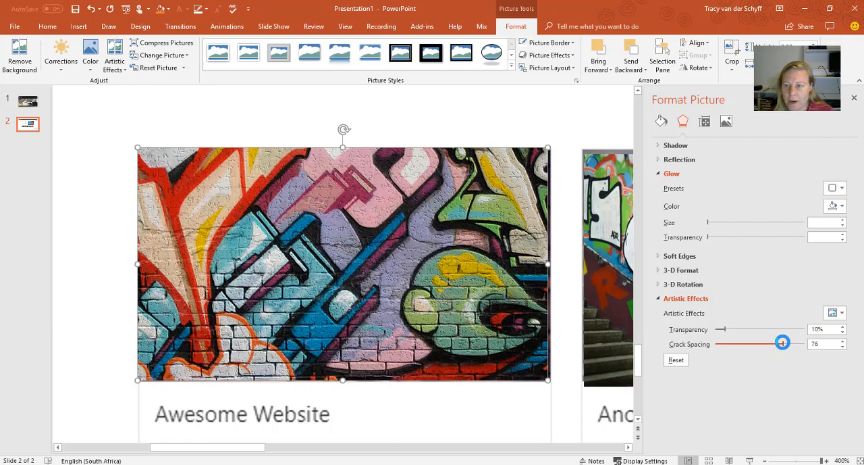
{"action": "left_click_drag", "start_coordinate": [782, 342], "coordinate": [719, 343]}
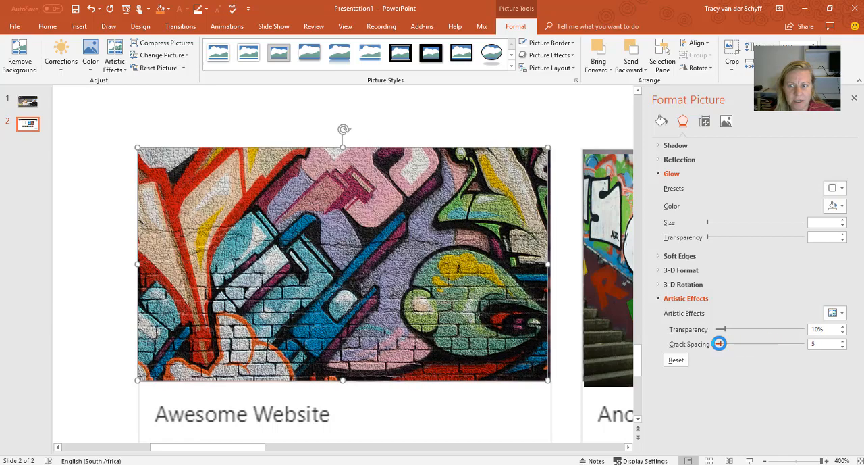
{"action": "left_click_drag", "start_coordinate": [719, 343], "coordinate": [742, 343]}
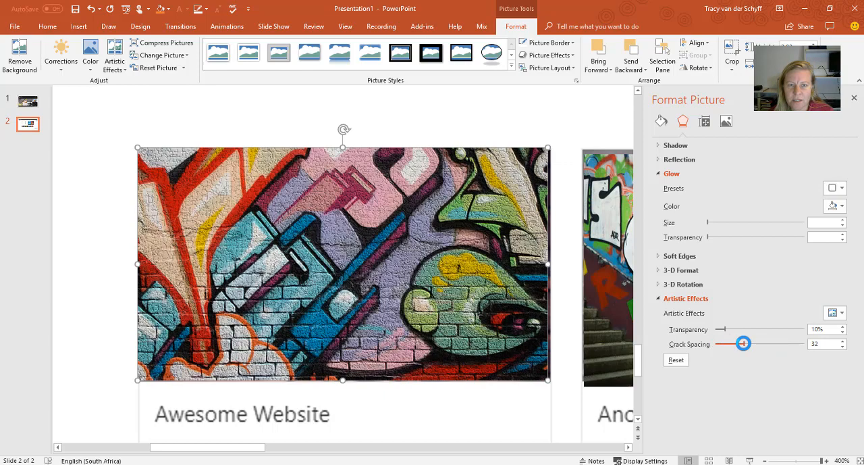
{"action": "left_click_drag", "start_coordinate": [743, 343], "coordinate": [751, 343]}
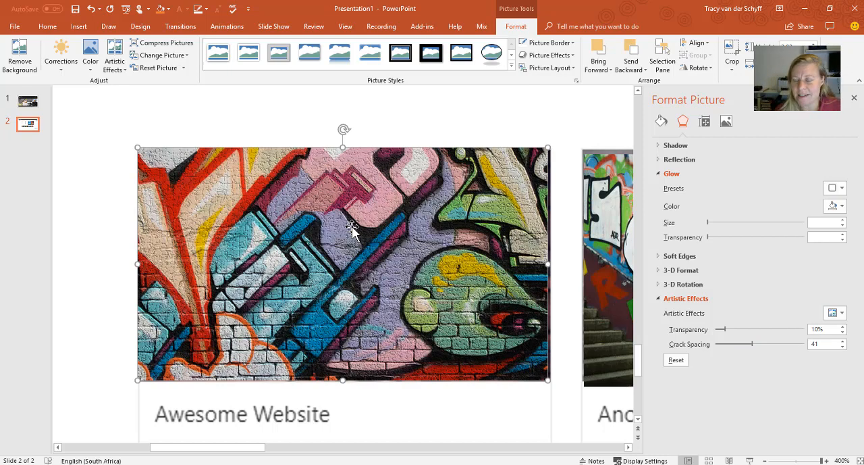
{"action": "mouse_move", "coordinate": [402, 144]}
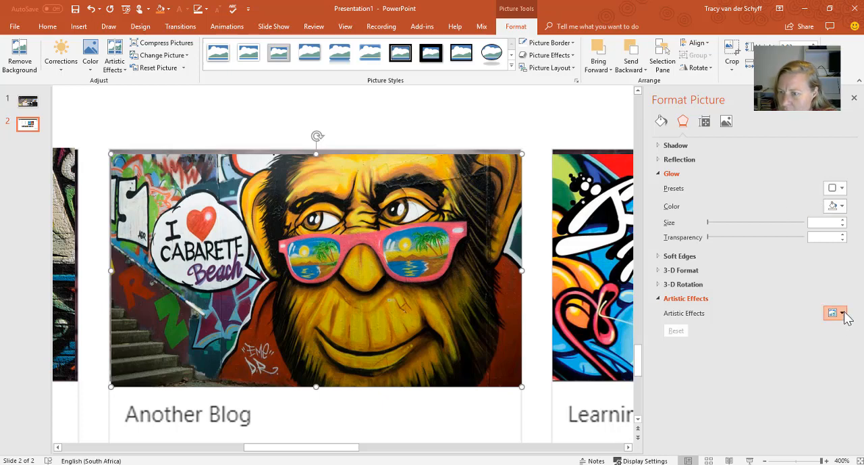
- Adjust the Another Blog picture's artistic effect to 0% transparency and intensity 2
{"action": "left_click", "coordinate": [843, 313]}
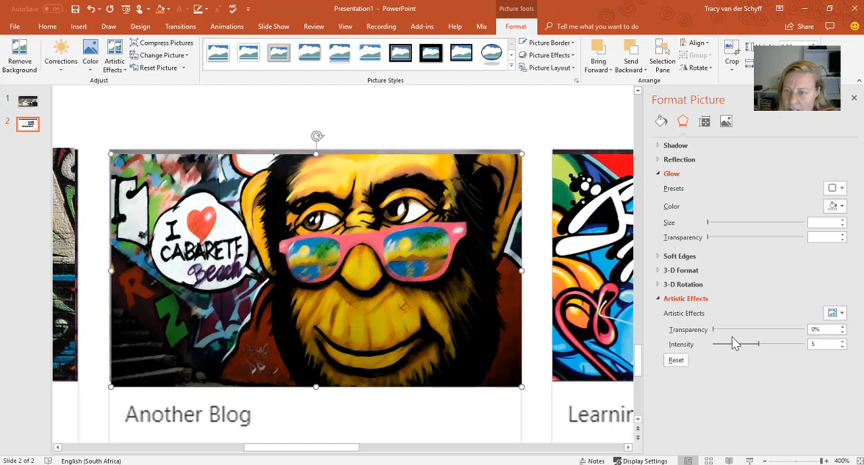
{"action": "left_click_drag", "start_coordinate": [709, 328], "coordinate": [746, 329]}
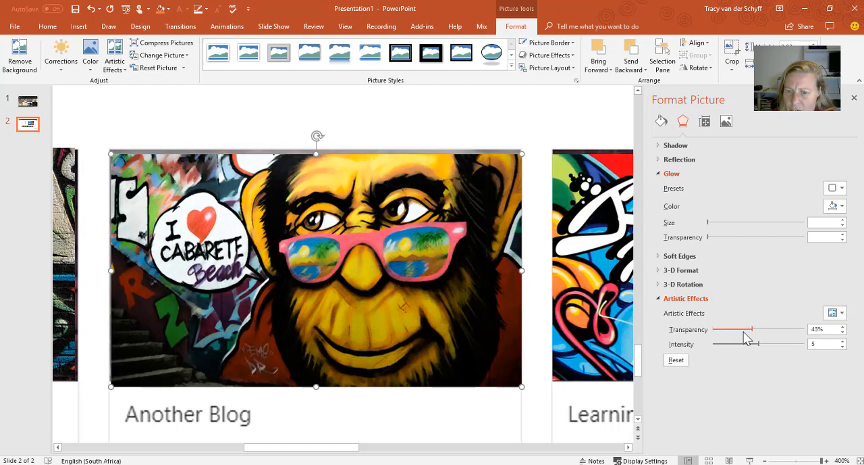
{"action": "left_click_drag", "start_coordinate": [748, 329], "coordinate": [714, 329]}
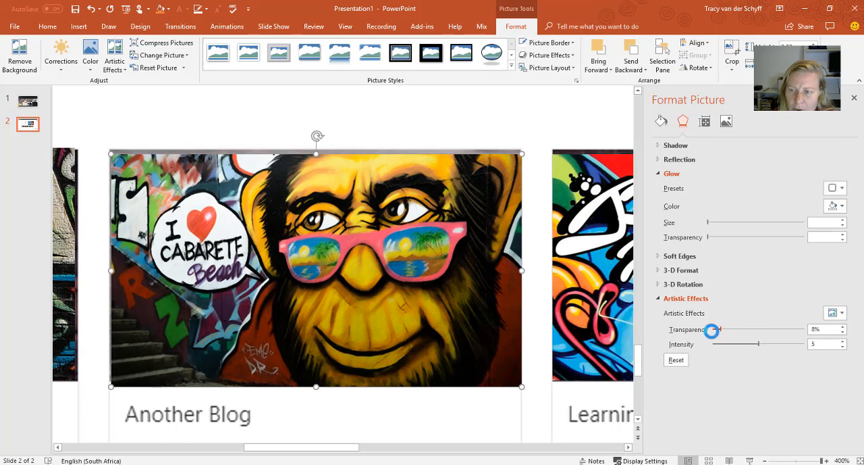
{"action": "left_click_drag", "start_coordinate": [720, 329], "coordinate": [711, 329]}
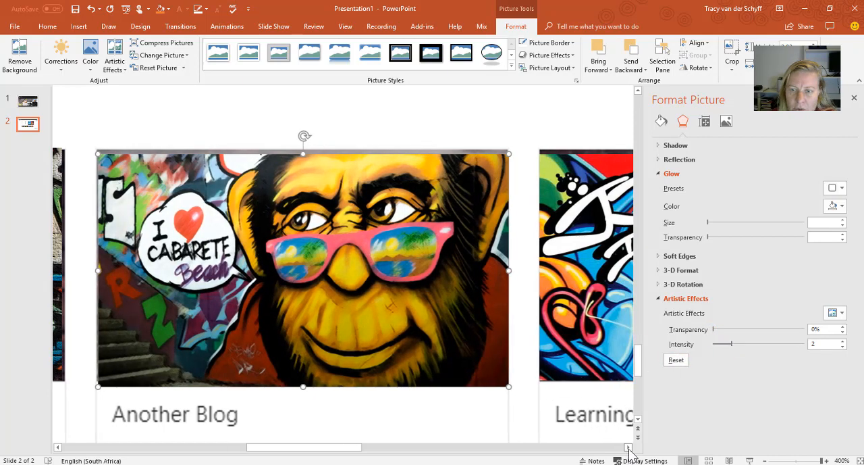
- Give the Learning Stuff picture the Texturizer effect at scaling 34, 0% transparency
{"action": "scroll", "scroll_direction": "right", "scroll_amount": 3}
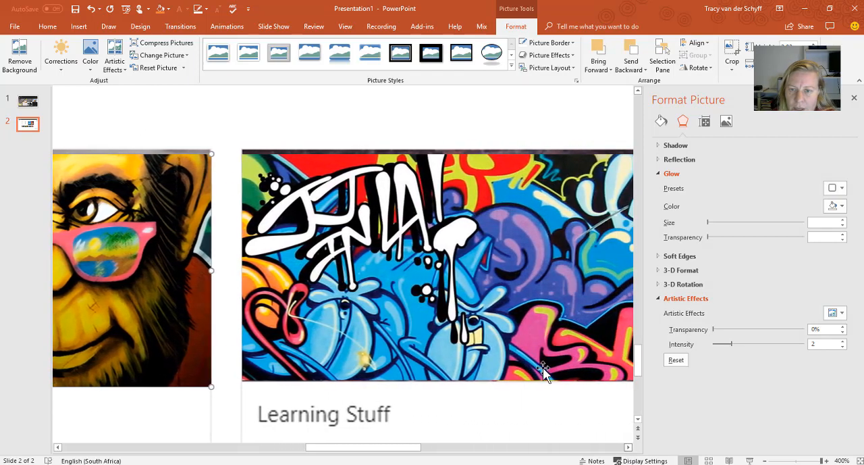
{"action": "left_click_drag", "start_coordinate": [544, 370], "coordinate": [453, 261]}
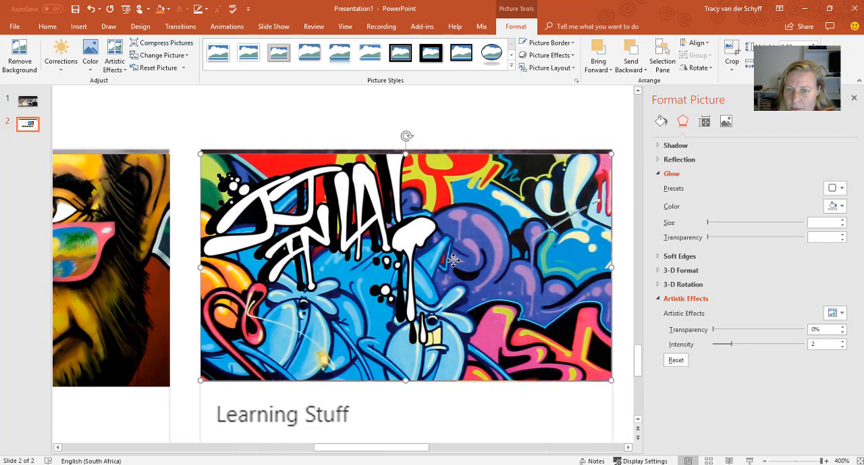
{"action": "left_click", "coordinate": [842, 313]}
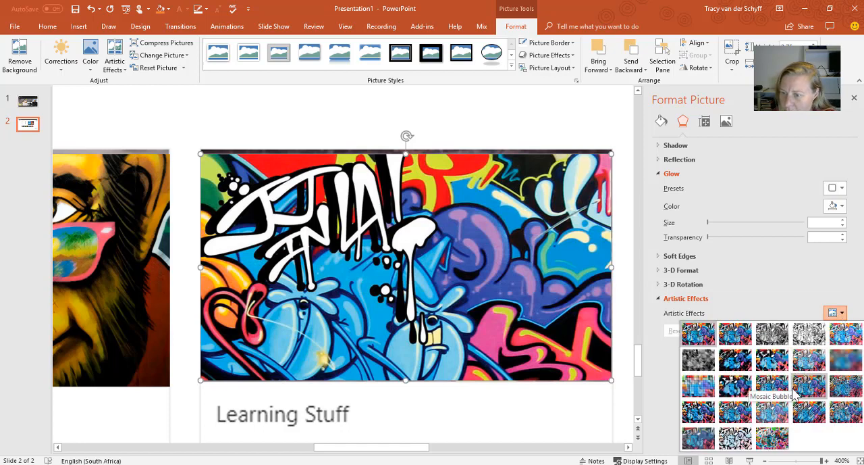
{"action": "mouse_move", "coordinate": [734, 412]}
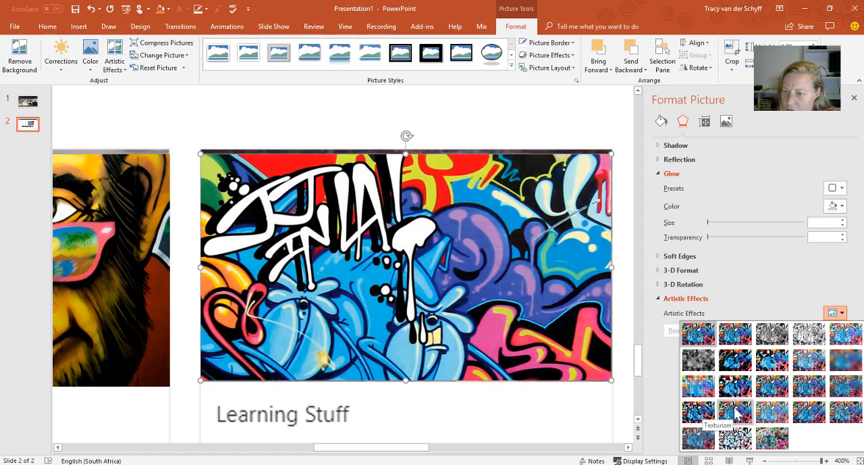
{"action": "left_click", "coordinate": [735, 412]}
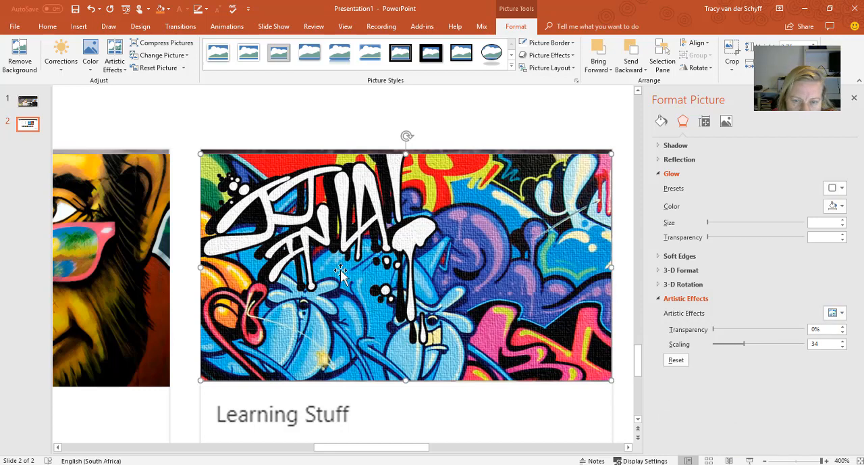
{"action": "mouse_move", "coordinate": [318, 244]}
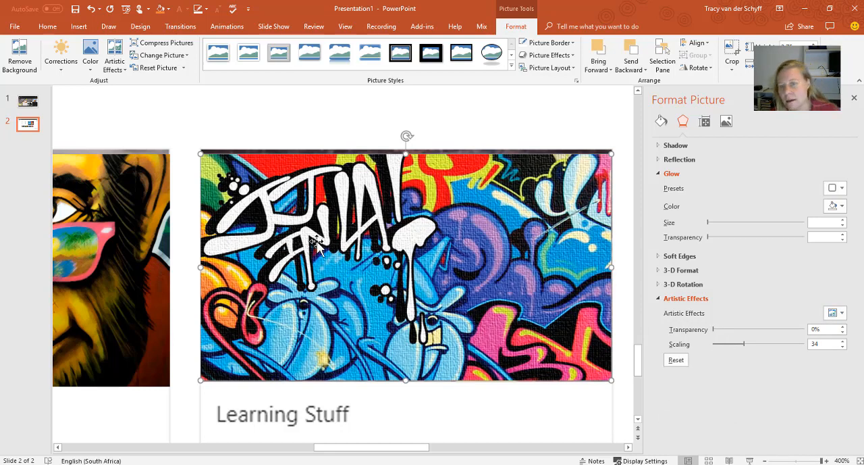
{"action": "mouse_move", "coordinate": [411, 193]}
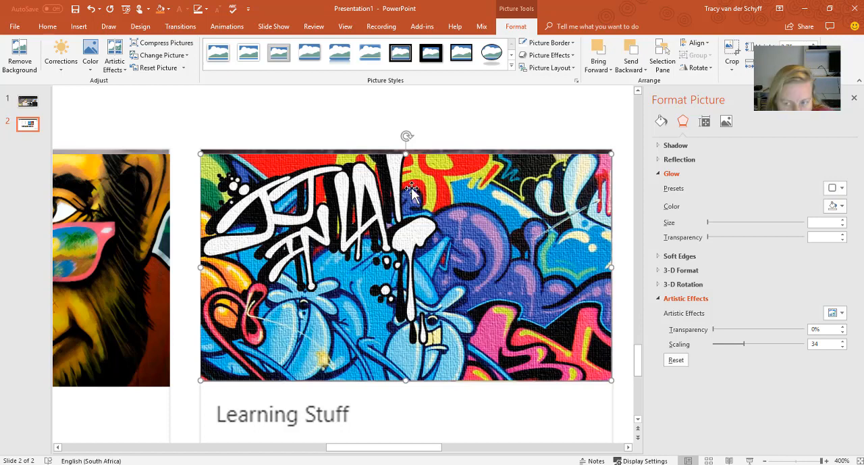
{"action": "mouse_move", "coordinate": [412, 331]}
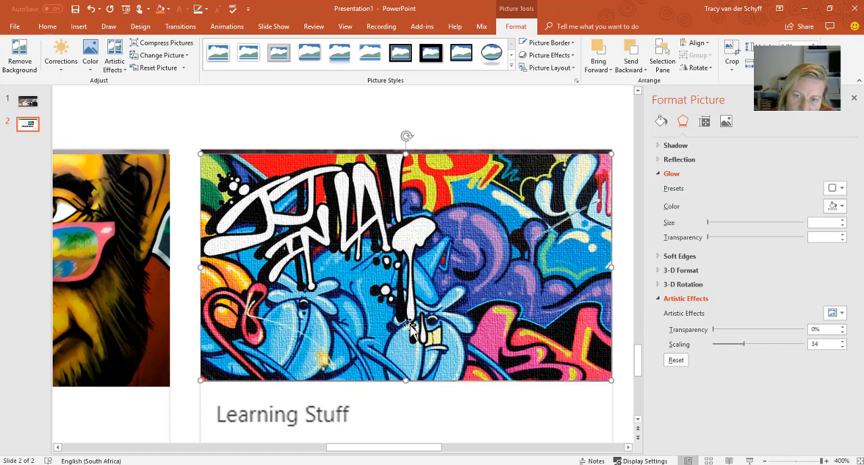
{"action": "mouse_move", "coordinate": [367, 162]}
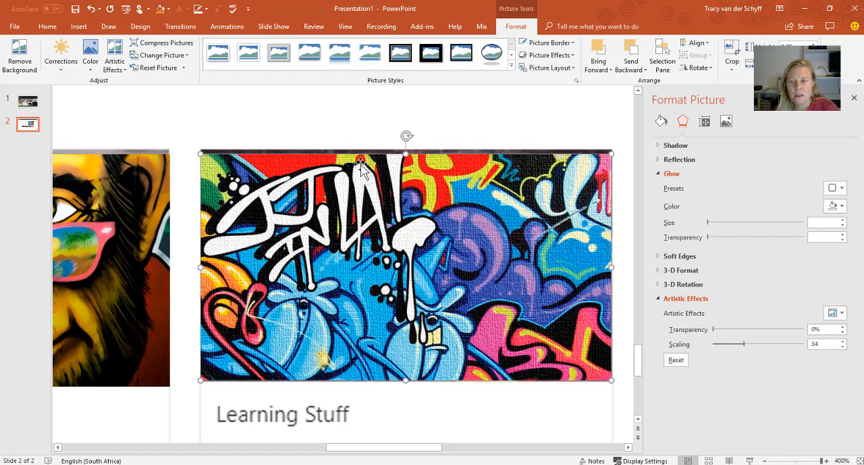
{"action": "mouse_move", "coordinate": [375, 274]}
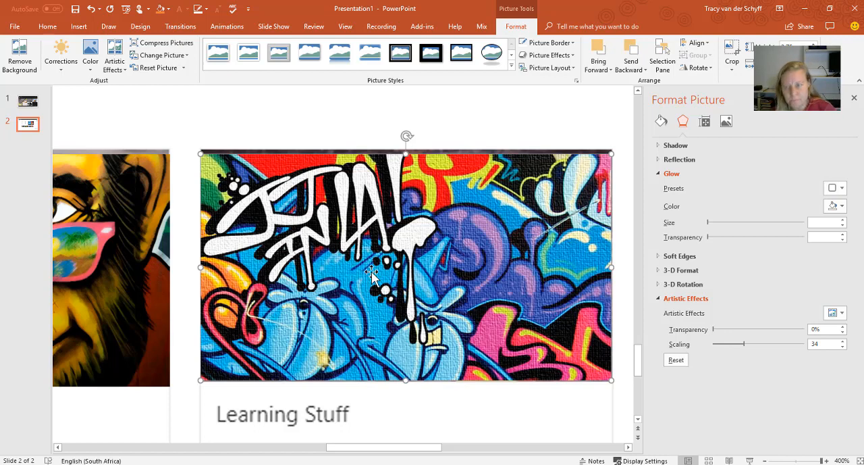
{"action": "mouse_move", "coordinate": [374, 270]}
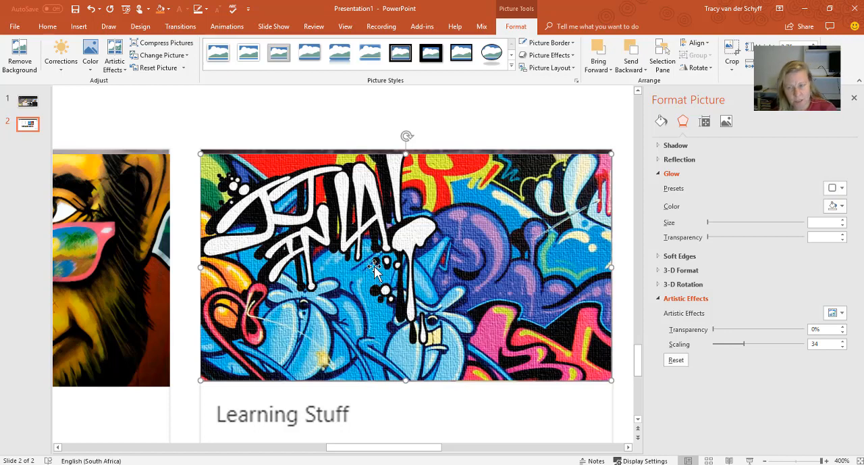
{"action": "mouse_move", "coordinate": [460, 268]}
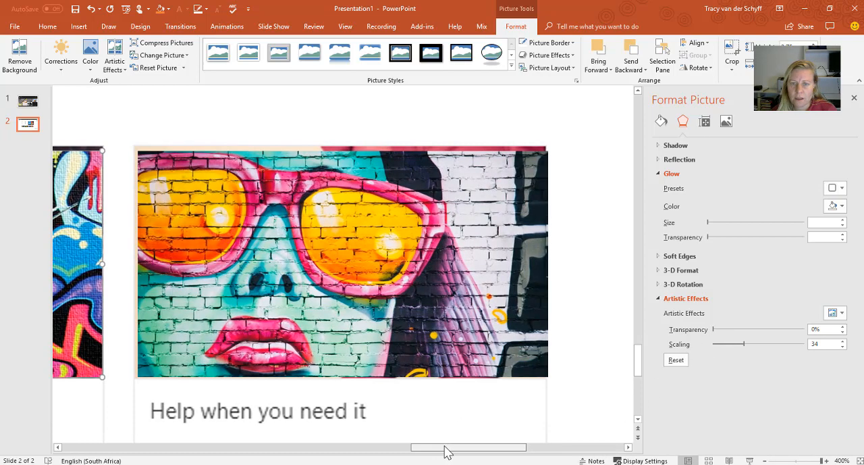
- Give the Help when you need it picture a glowing-edges effect at 15% transparency
{"action": "left_click", "coordinate": [835, 313]}
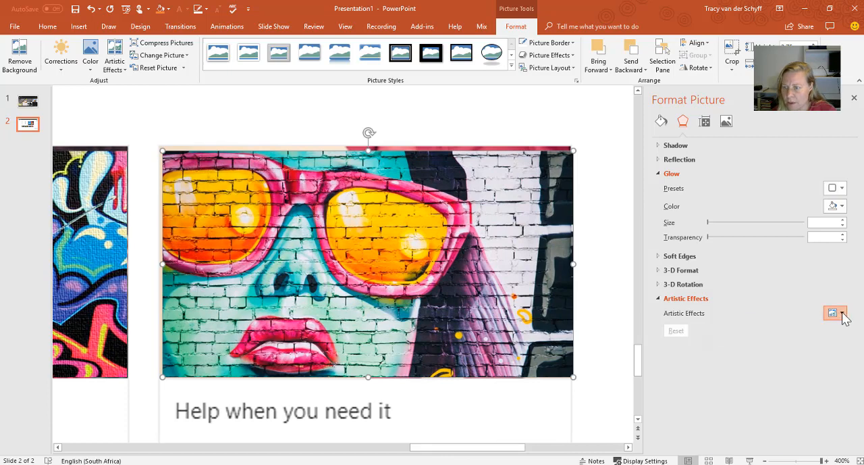
{"action": "left_click", "coordinate": [843, 312]}
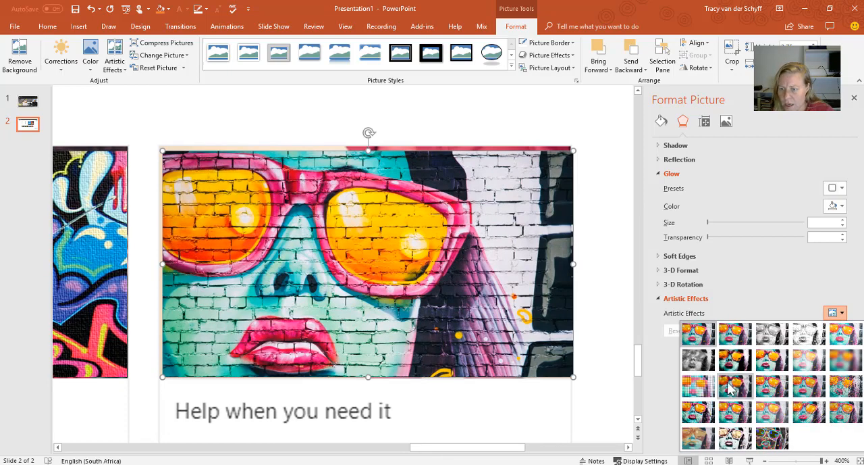
{"action": "left_click", "coordinate": [836, 312]}
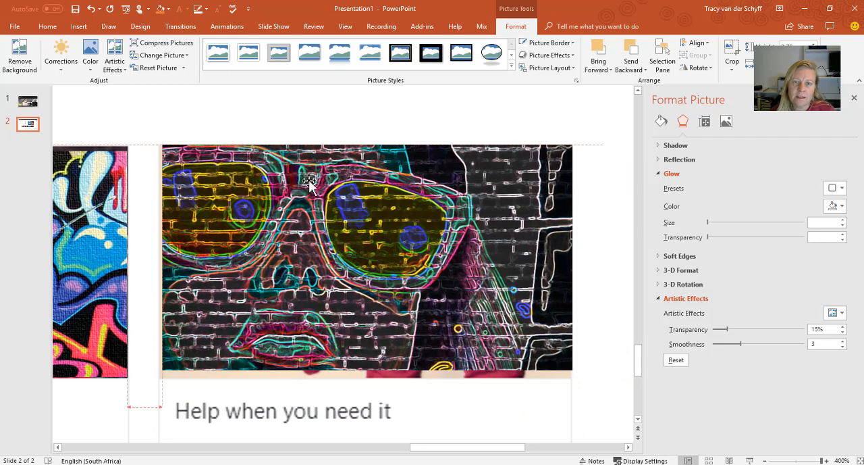
{"action": "right_click", "coordinate": [309, 182]}
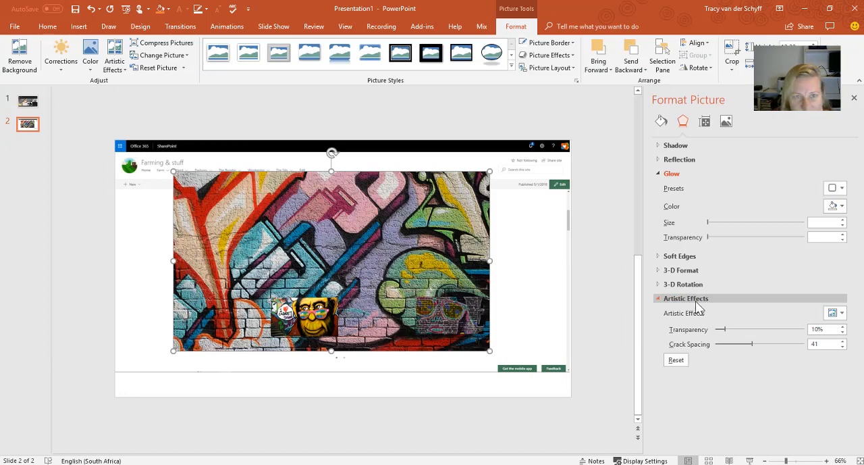
- Show the artistic effect options for the large brick graffiti picture
{"action": "left_click", "coordinate": [115, 55]}
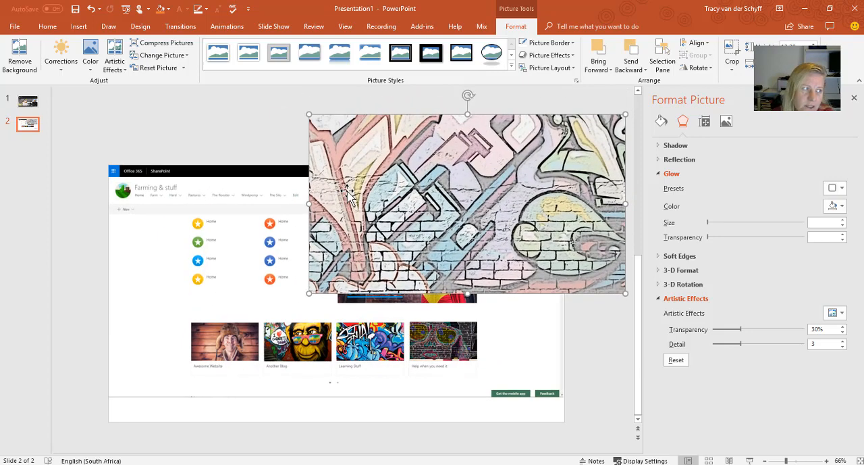
{"action": "mouse_move", "coordinate": [321, 179]}
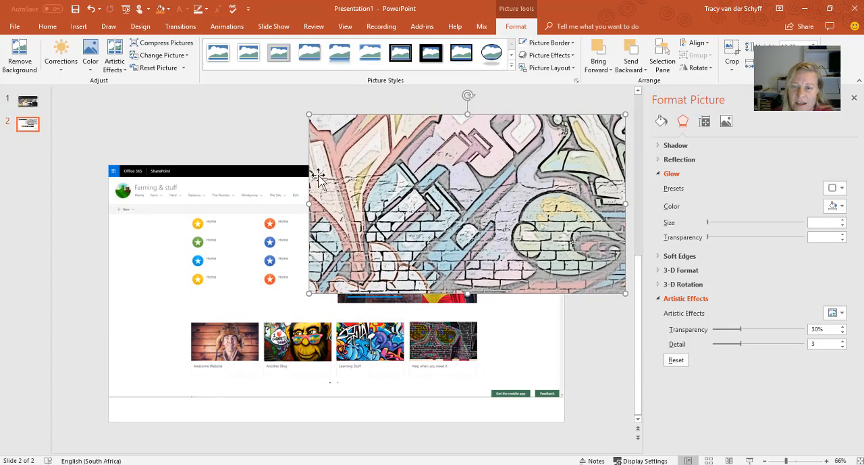